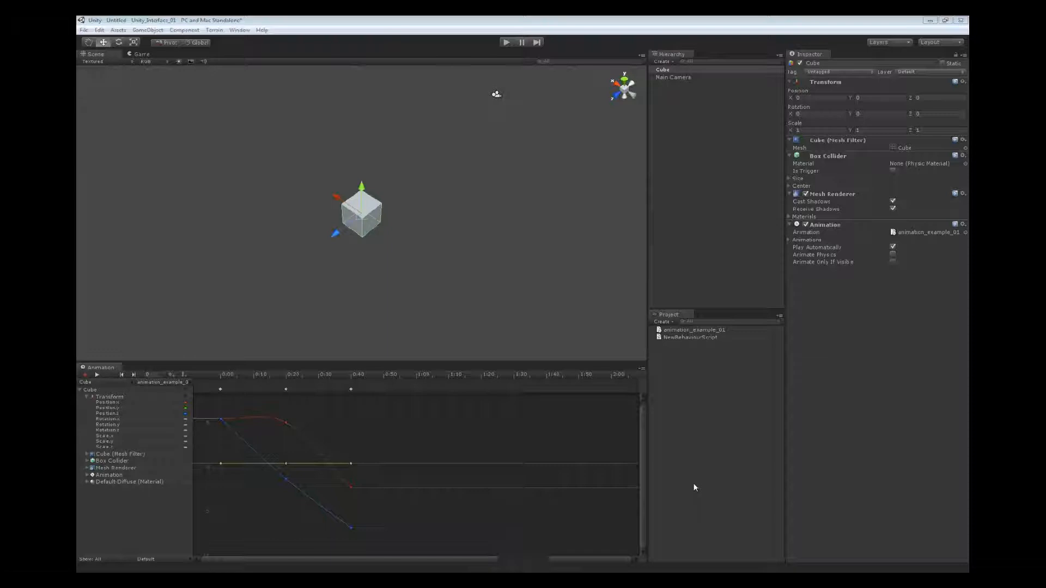
{"action": "mouse_move", "coordinate": [427, 430]}
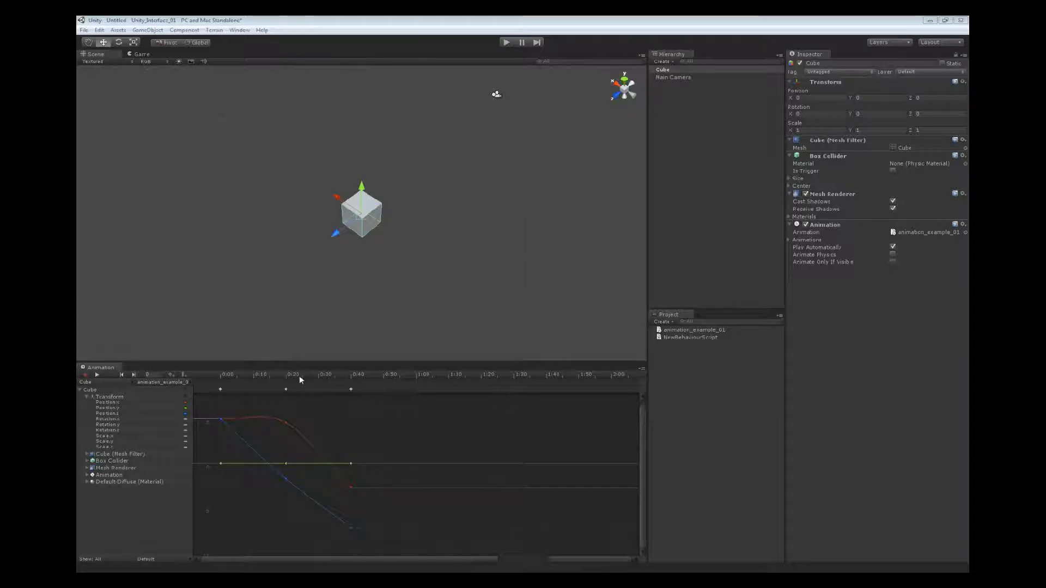
{"action": "mouse_move", "coordinate": [257, 379]}
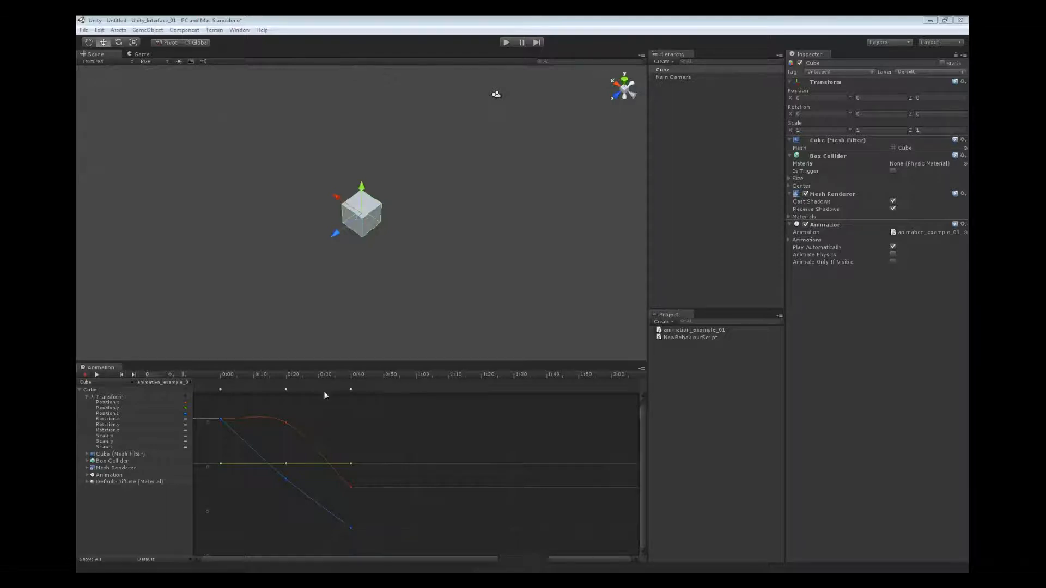
{"action": "mouse_move", "coordinate": [415, 395]}
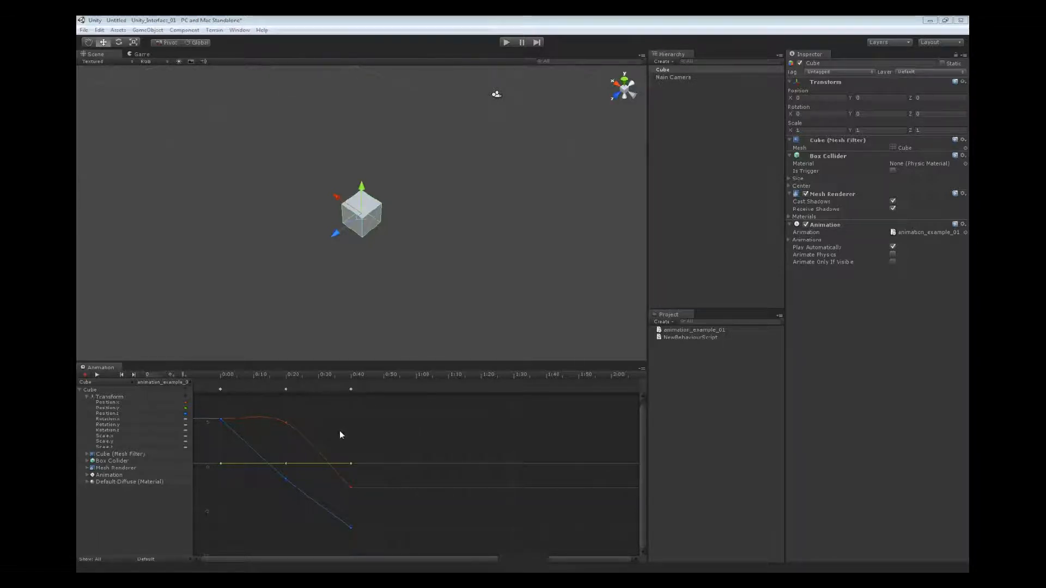
{"action": "mouse_move", "coordinate": [432, 440]}
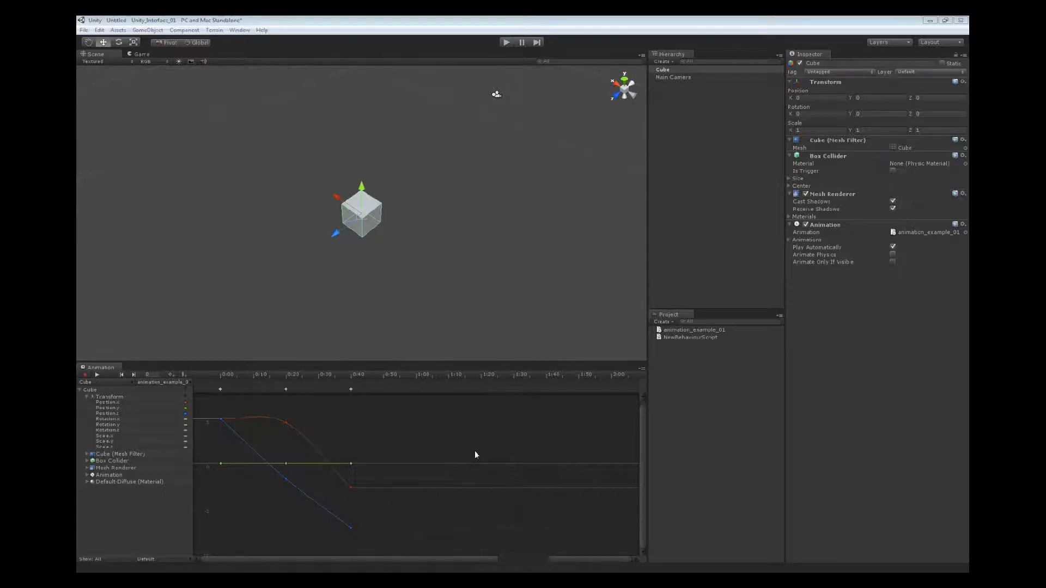
{"action": "mouse_move", "coordinate": [408, 513]}
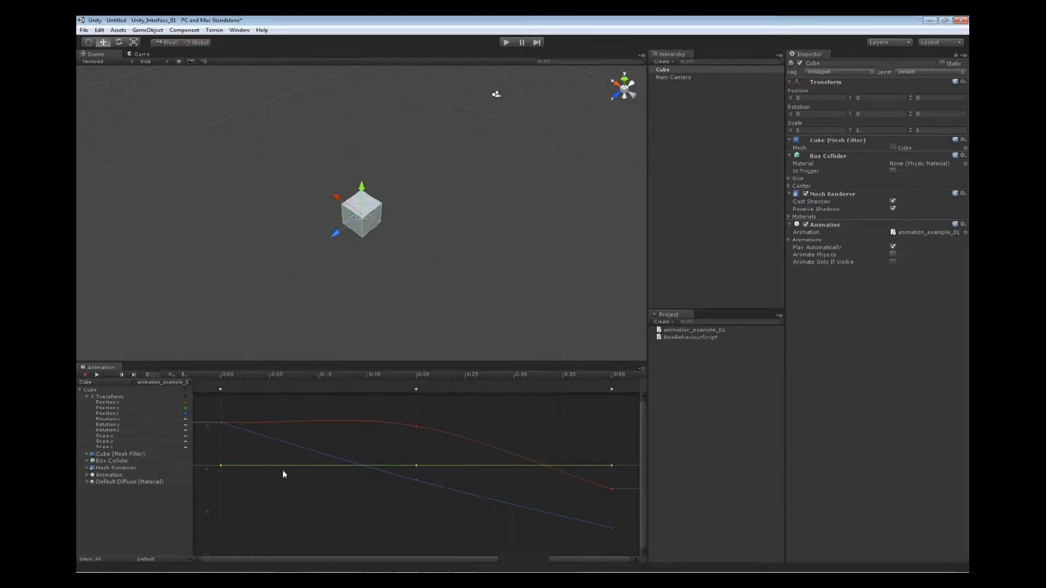
{"action": "mouse_move", "coordinate": [294, 474]}
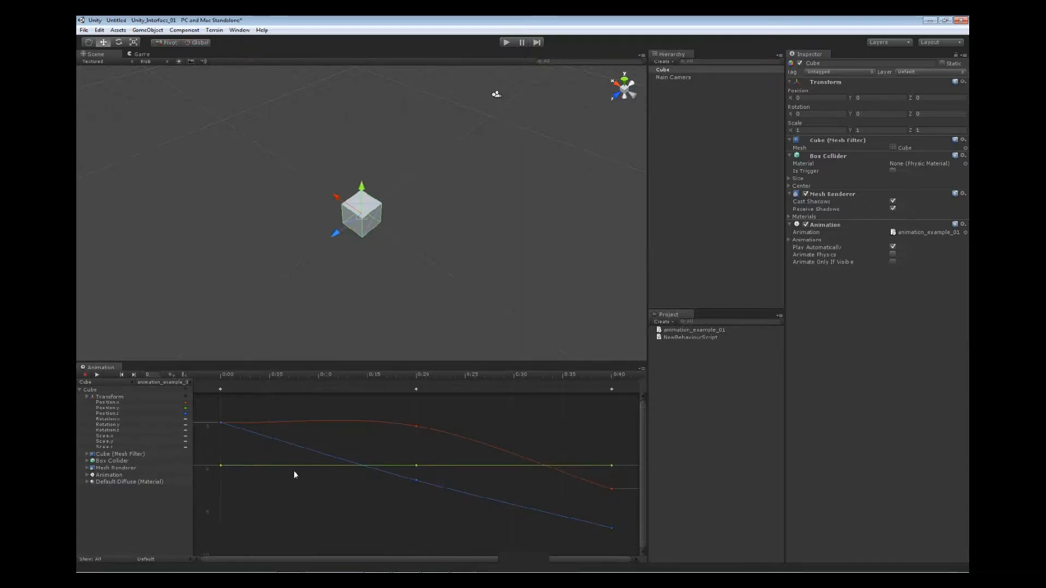
{"action": "mouse_move", "coordinate": [415, 520]}
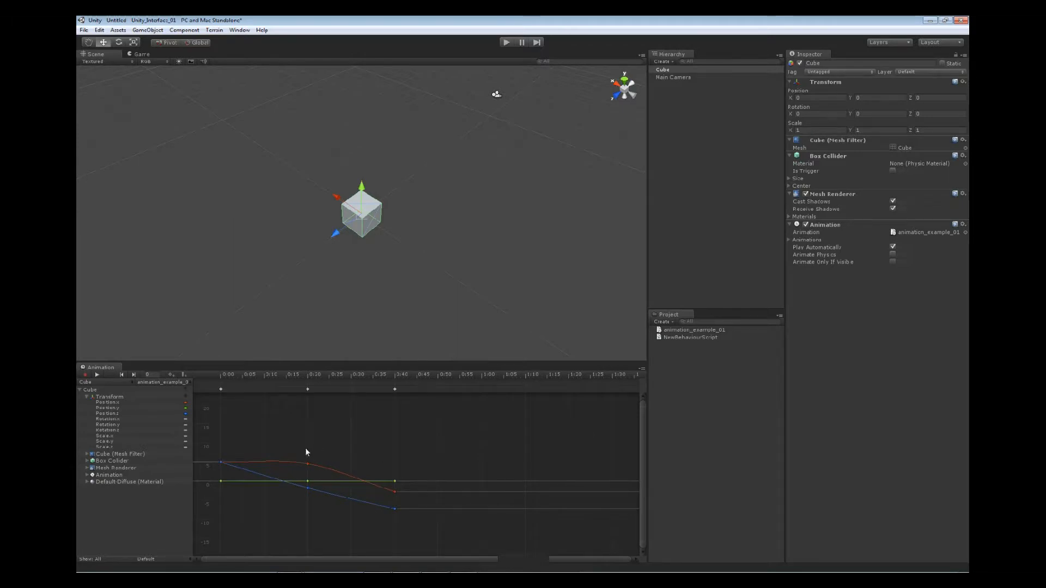
{"action": "mouse_move", "coordinate": [212, 412]}
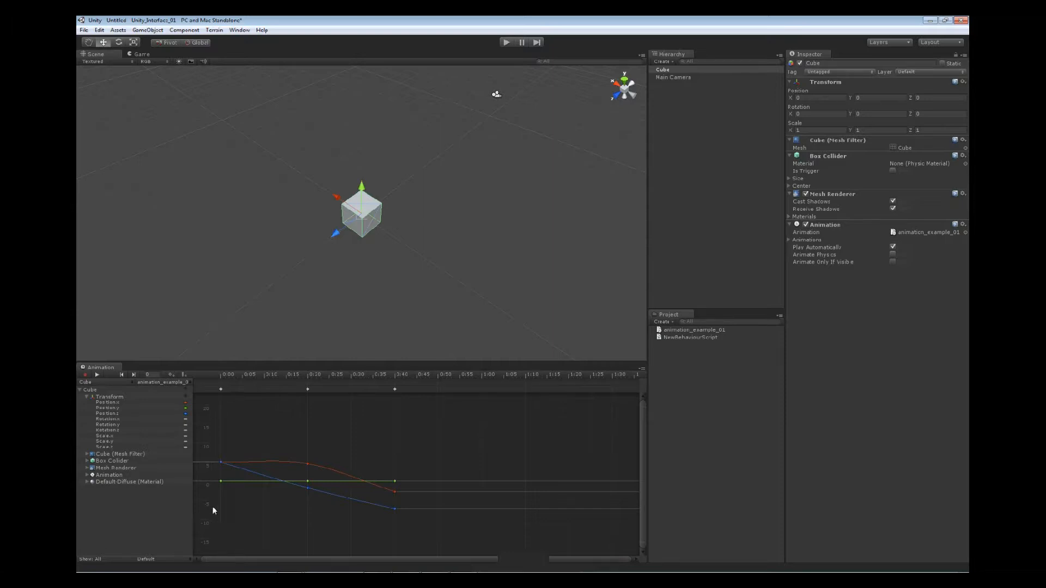
{"action": "mouse_move", "coordinate": [215, 422]}
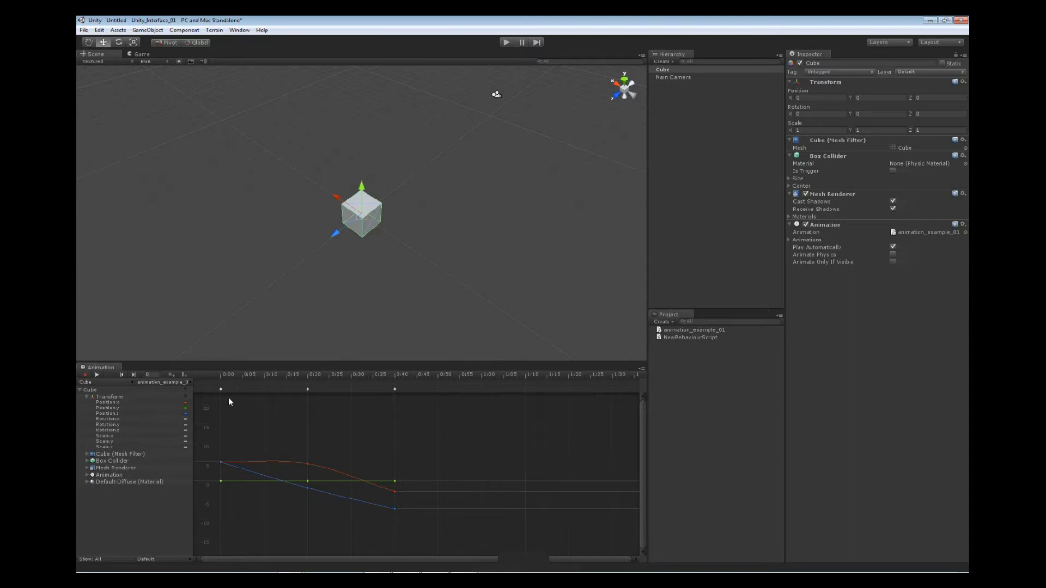
Step: Select the cube's first keyframe at 0:00, previewing its starting position value of 5
{"action": "left_click", "coordinate": [508, 42]}
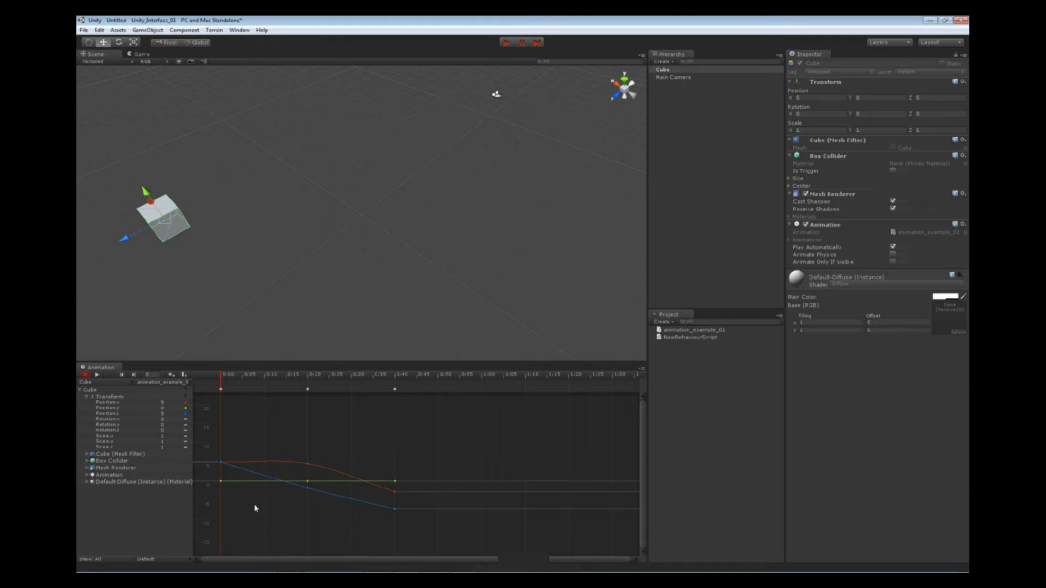
{"action": "mouse_move", "coordinate": [215, 514]}
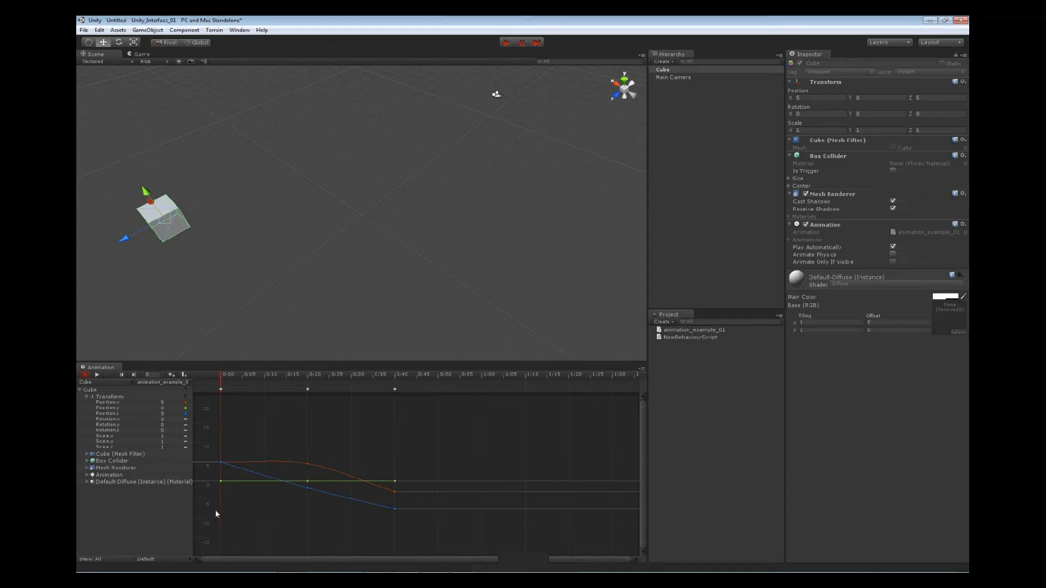
{"action": "mouse_move", "coordinate": [604, 384]}
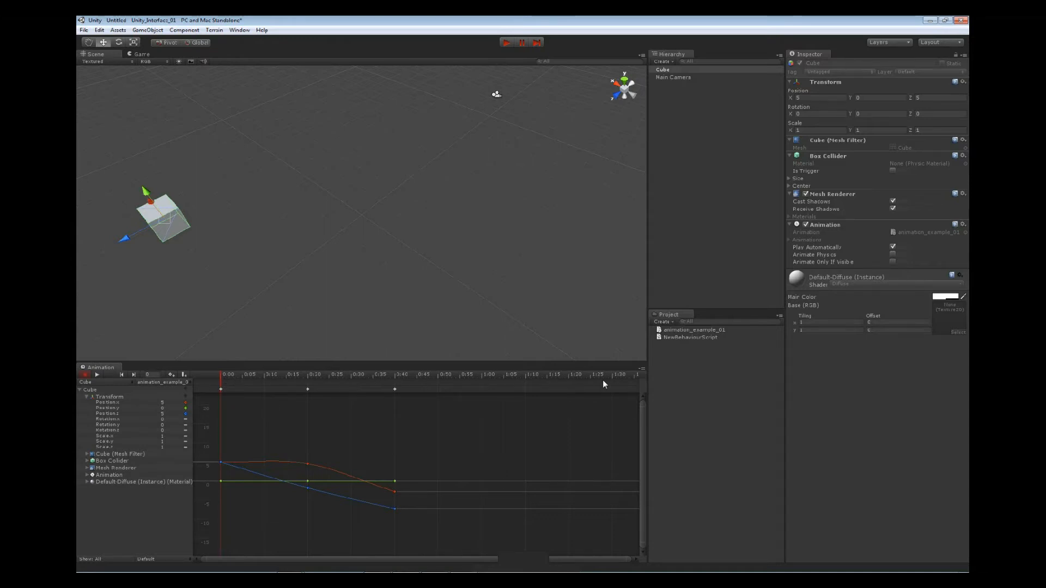
{"action": "mouse_move", "coordinate": [636, 557]}
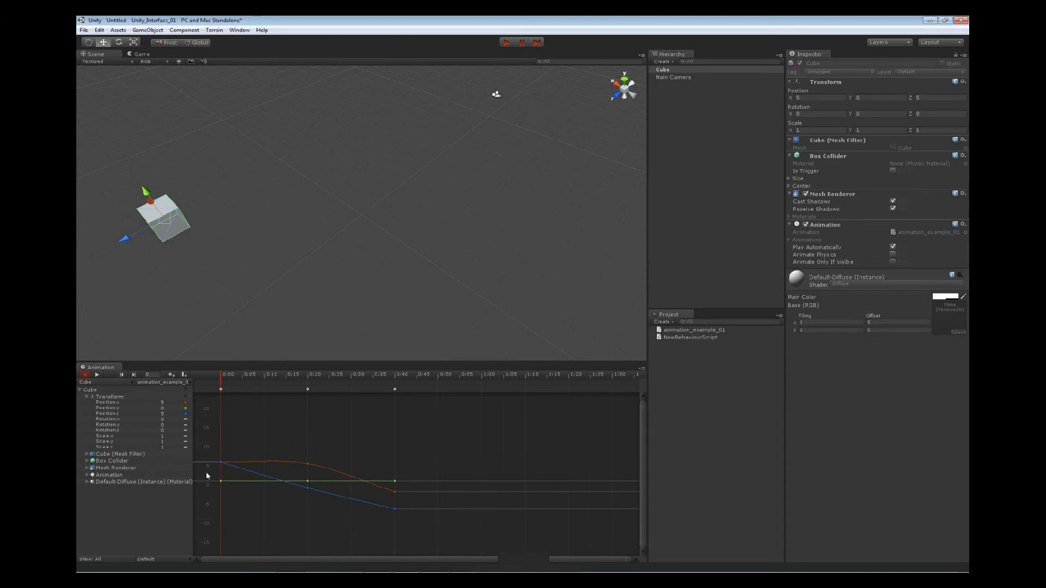
{"action": "mouse_move", "coordinate": [93, 431]}
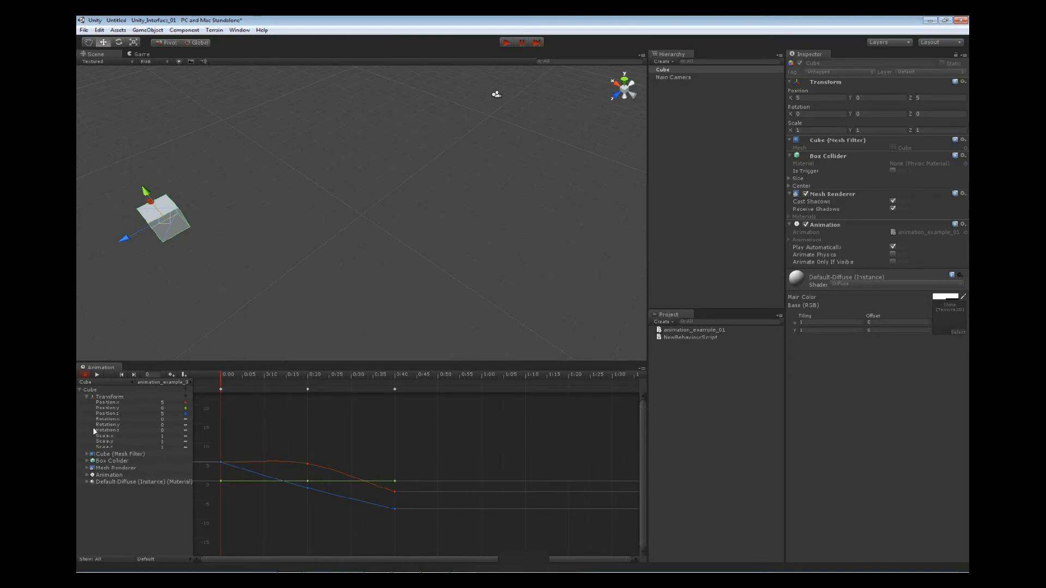